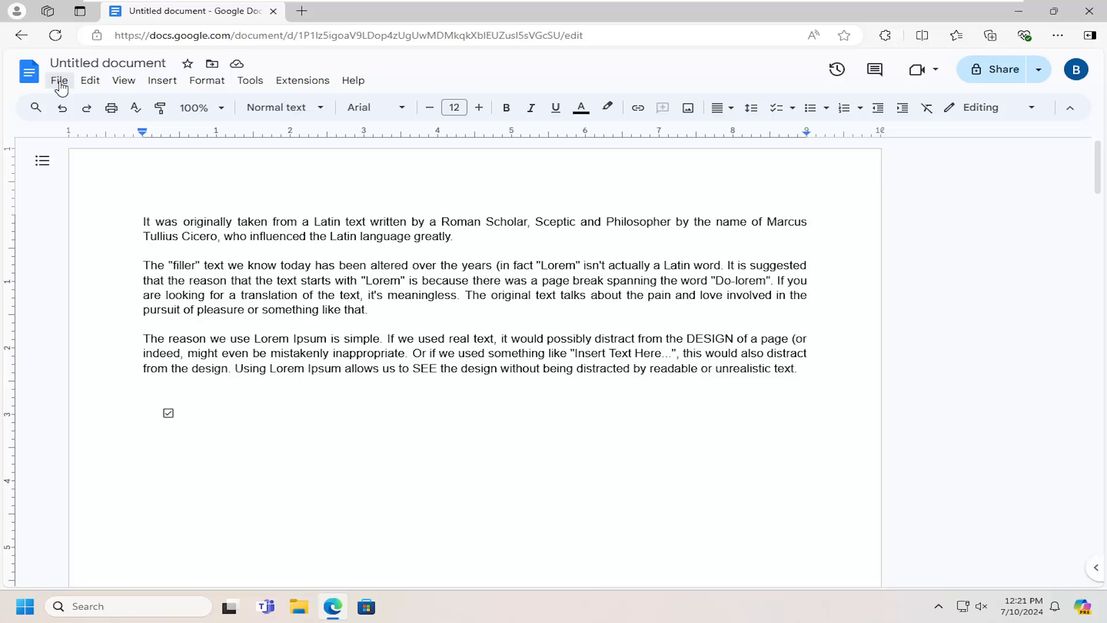
Open the File menu of the Lorem Ipsum document.
{"action": "left_click", "coordinate": [59, 80]}
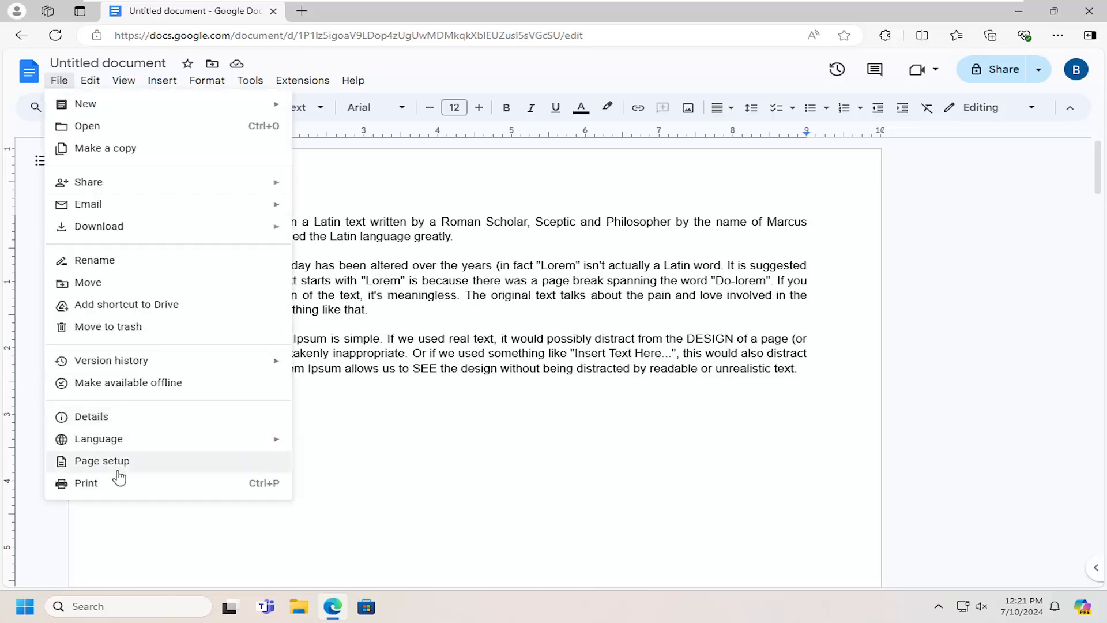
Choose Page setup from the File menu to show the landscape page settings.
{"action": "left_click", "coordinate": [102, 460]}
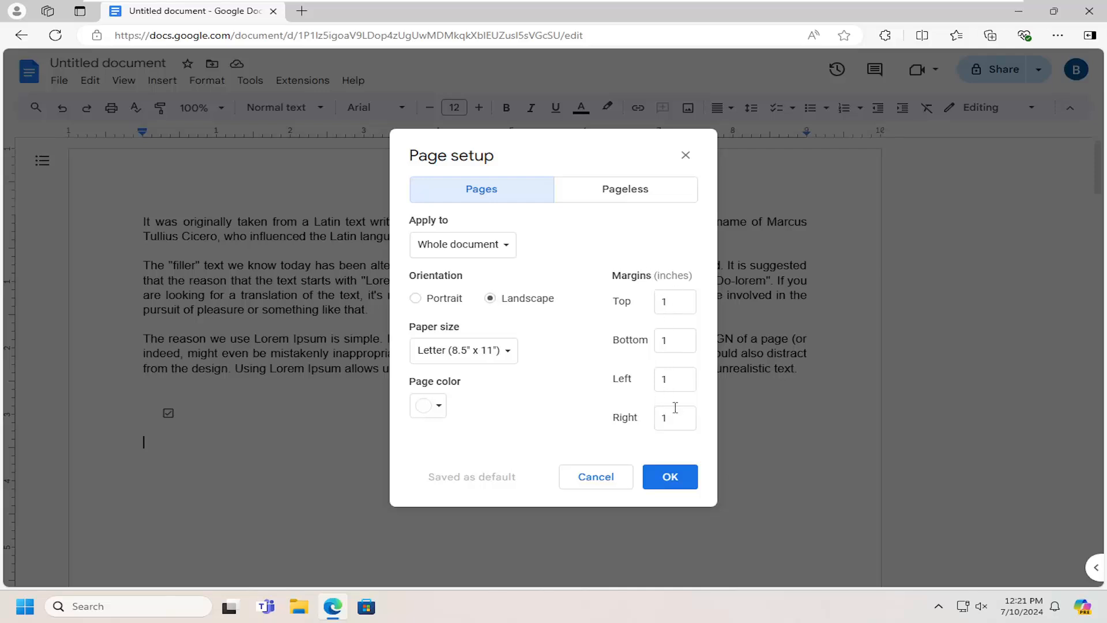
{"action": "mouse_move", "coordinate": [642, 295]}
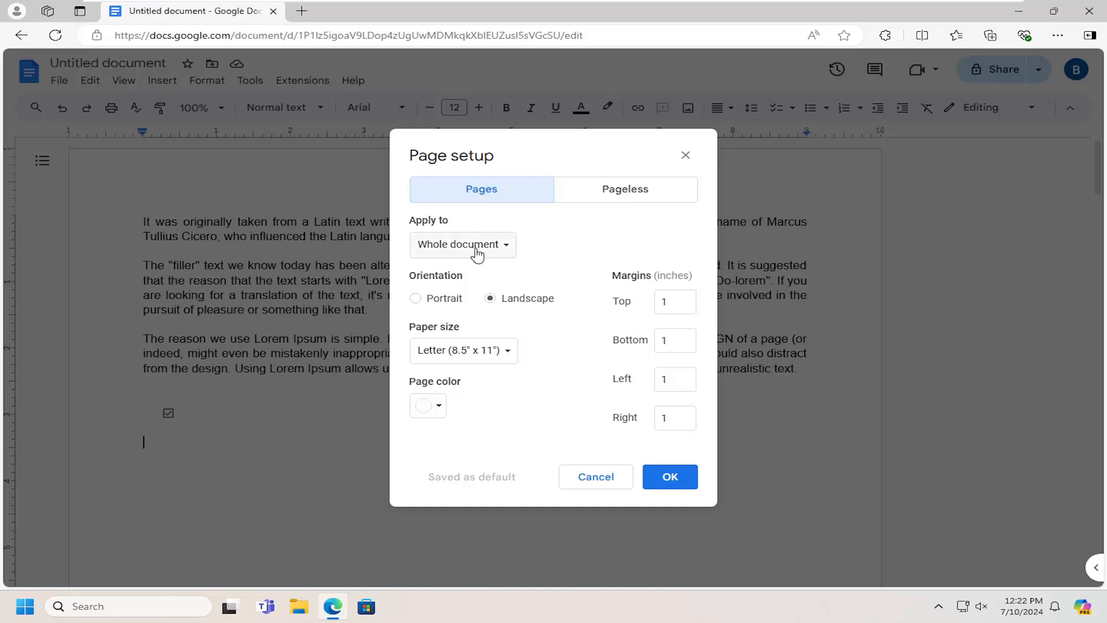
Enter .1181 inches for the top margin and move on to the remaining margin boxes.
{"action": "left_click", "coordinate": [675, 302]}
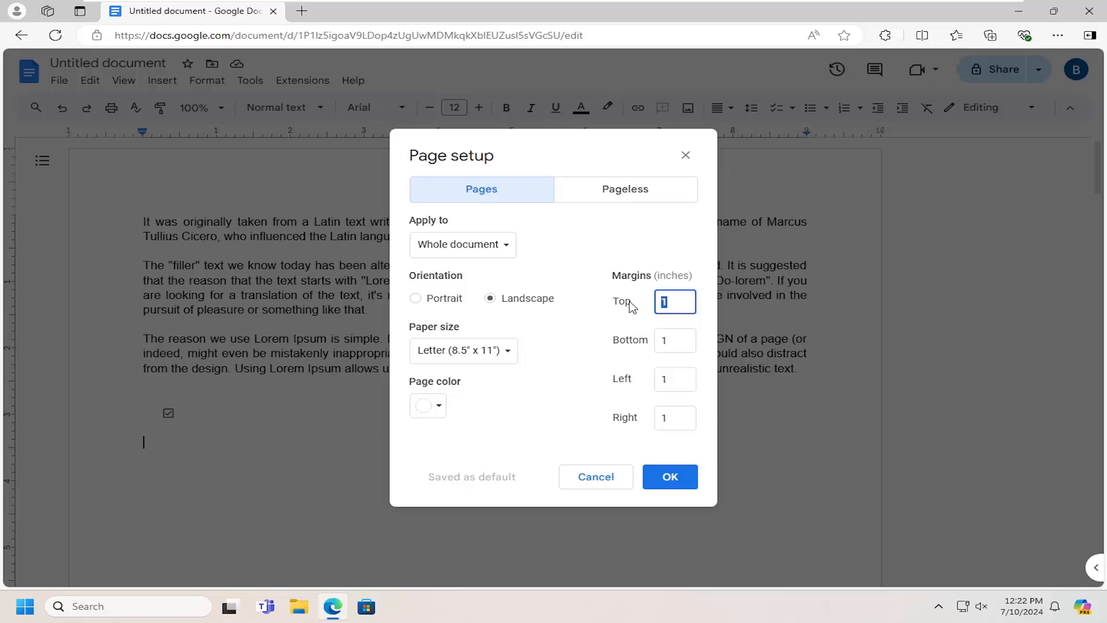
{"action": "type", "text": ".1181"}
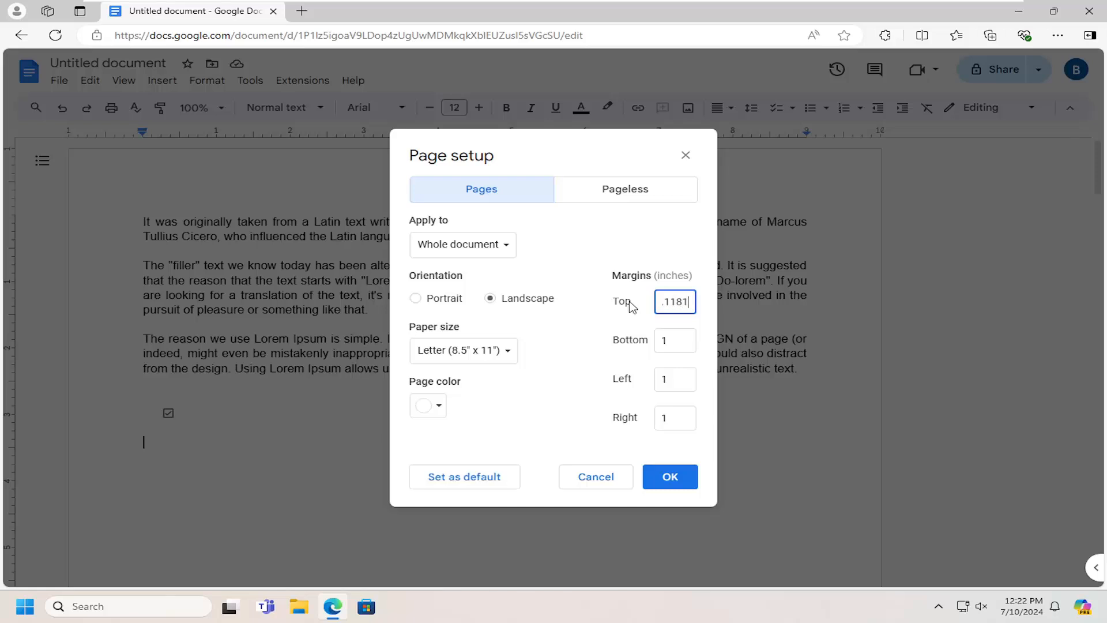
{"action": "triple_click", "coordinate": [674, 302]}
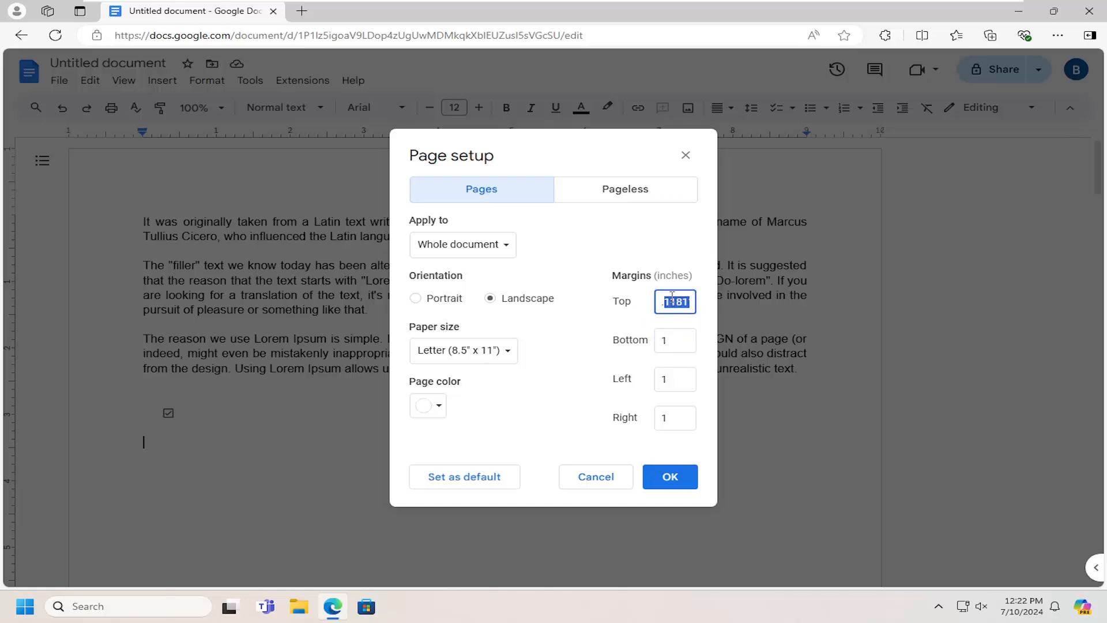
{"action": "left_click", "coordinate": [674, 416]}
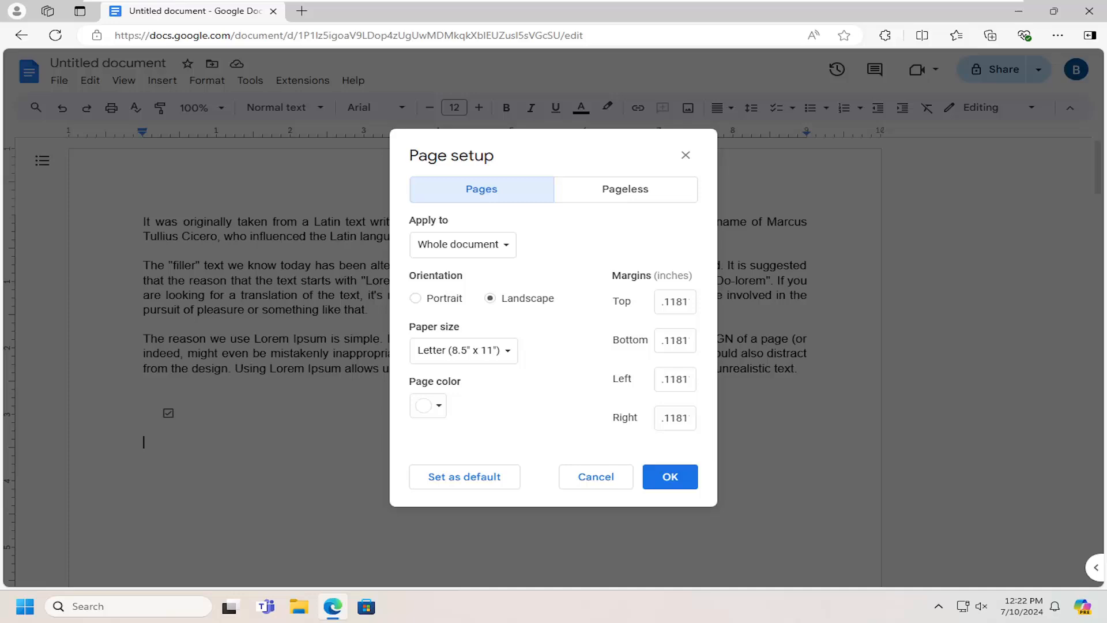
{"action": "mouse_move", "coordinate": [704, 492]}
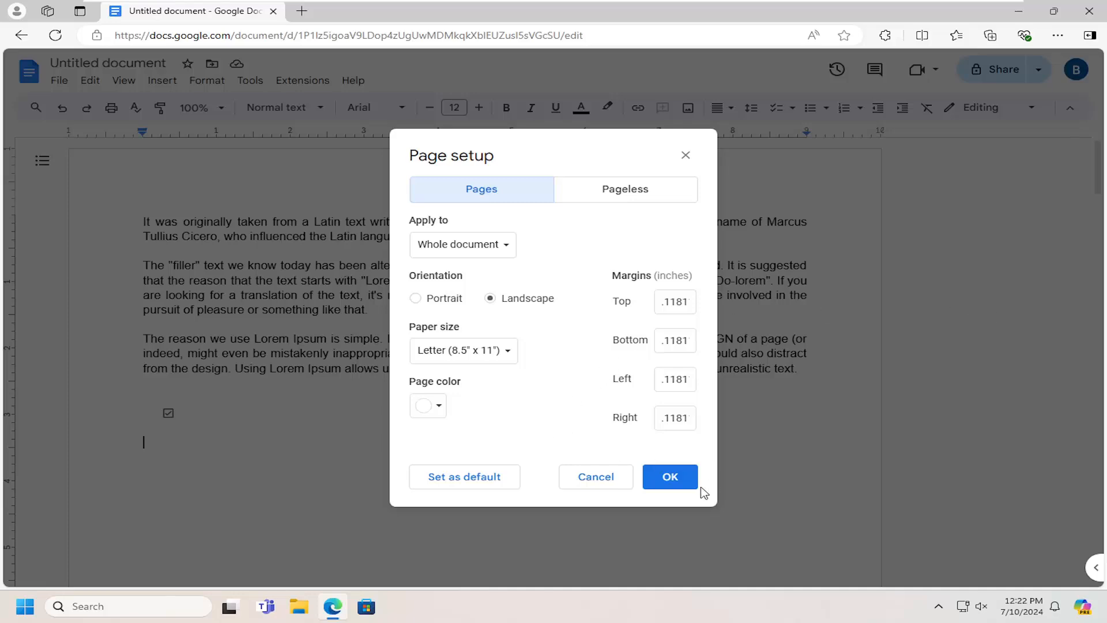
Confirm Page setup so the .1181-inch margins stretch the text nearly edge to edge.
{"action": "left_click", "coordinate": [670, 477]}
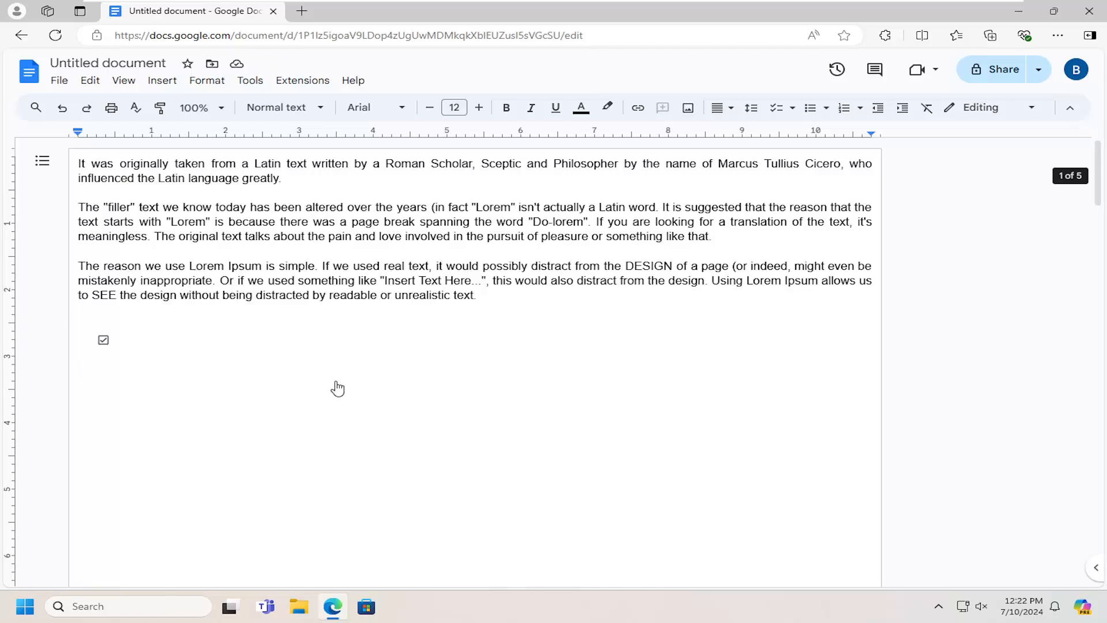
{"action": "mouse_move", "coordinate": [468, 283]}
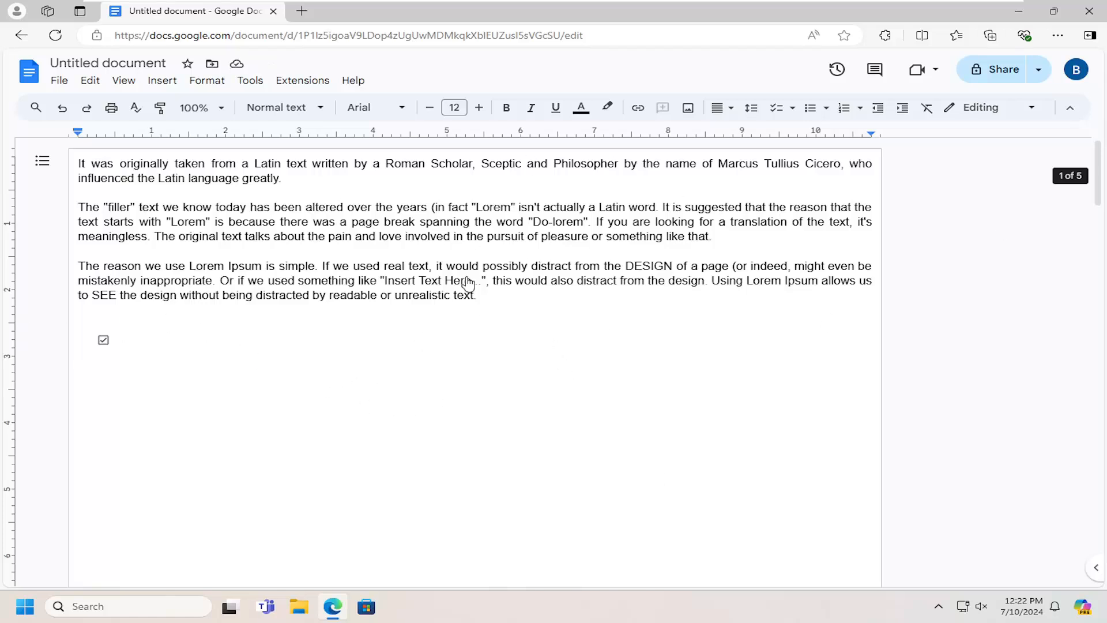